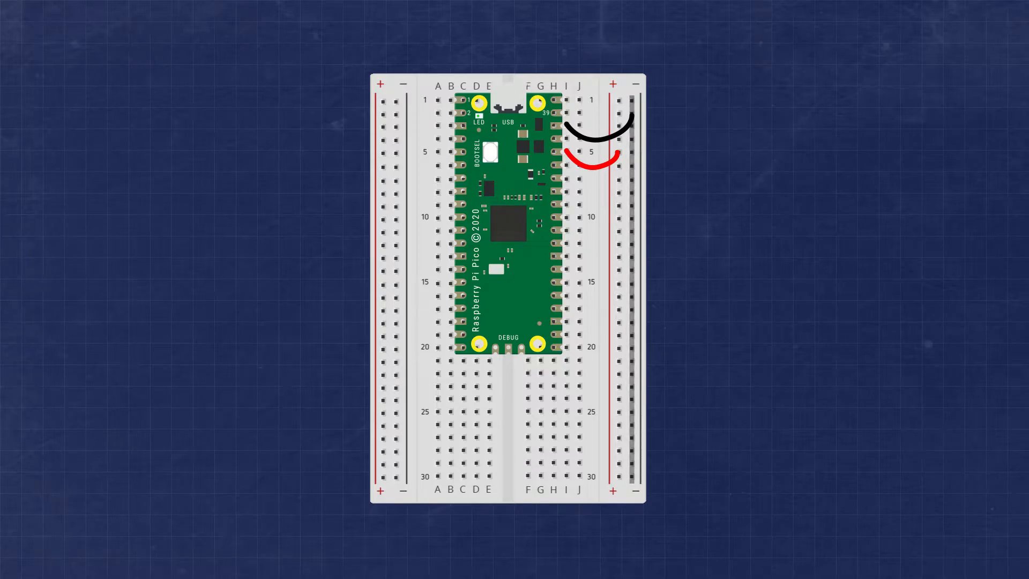
Place a pushbutton across the breadboard's center gap near row 24, below the Pico.
left_click(505, 415)
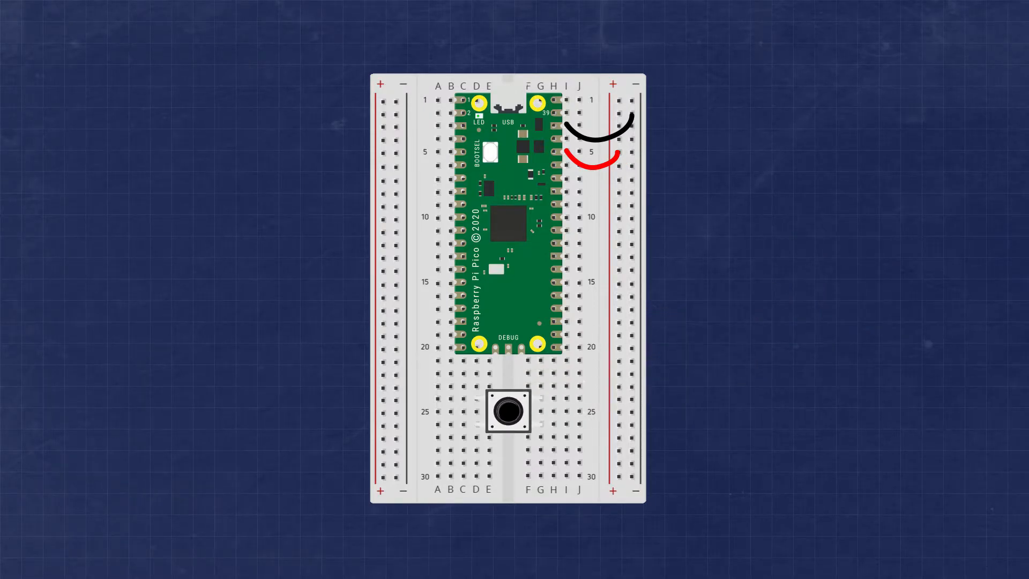